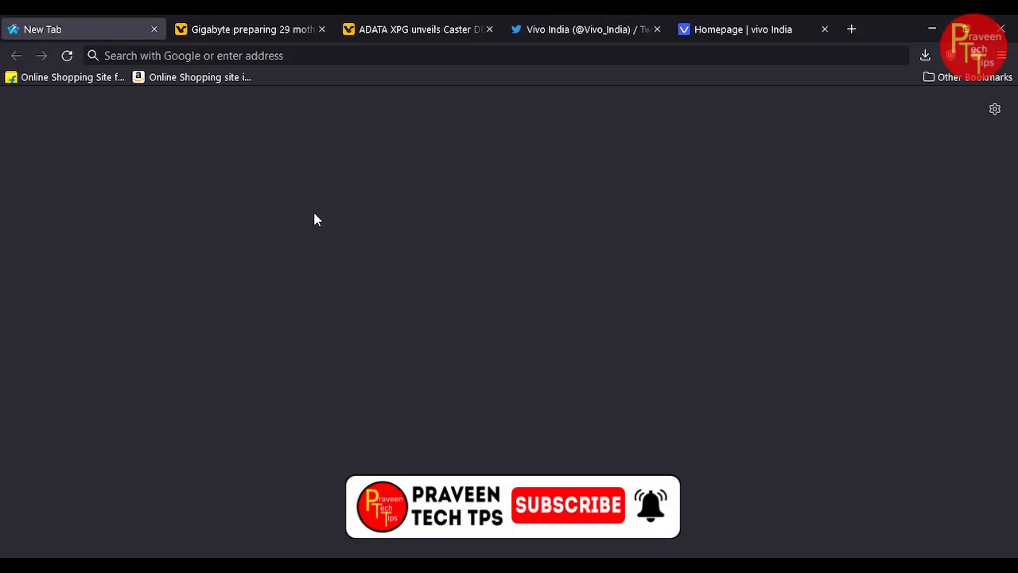
{"action": "mouse_move", "coordinate": [220, 58]}
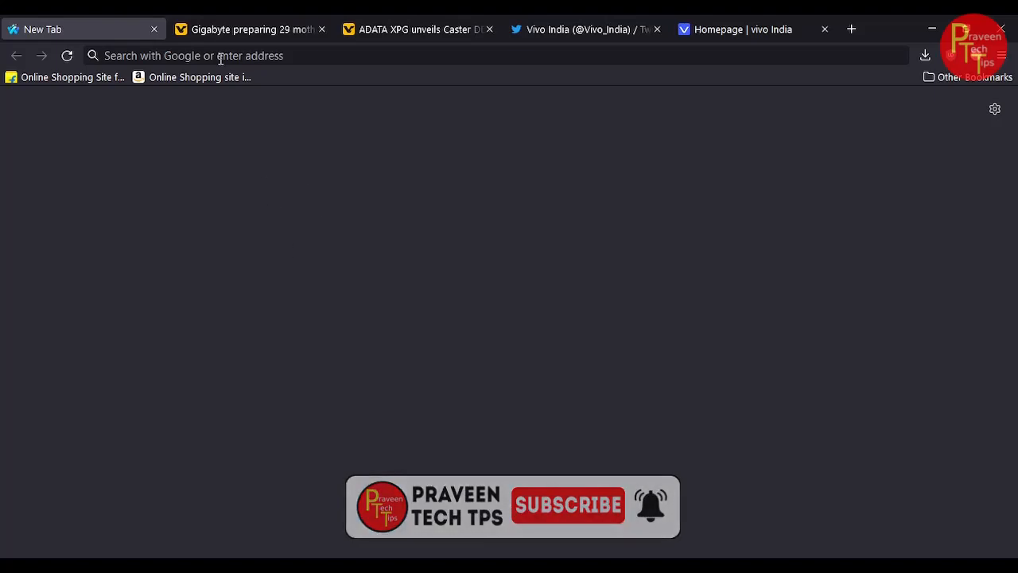
Read the Gigabyte 29 Intel B660 motherboards article, scrolling through the lineup table and back up
{"action": "left_click", "coordinate": [247, 29]}
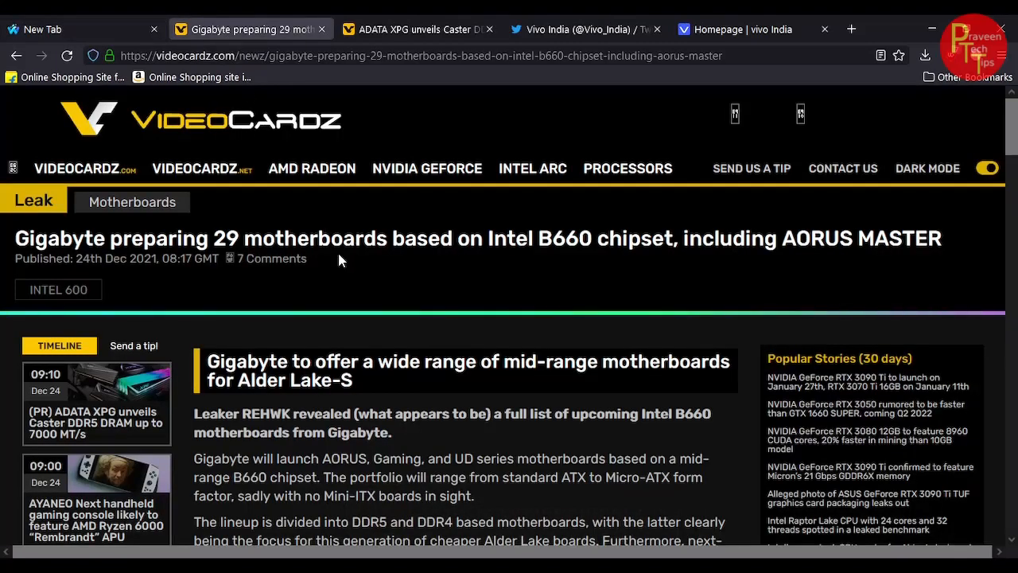
{"action": "mouse_move", "coordinate": [452, 286]}
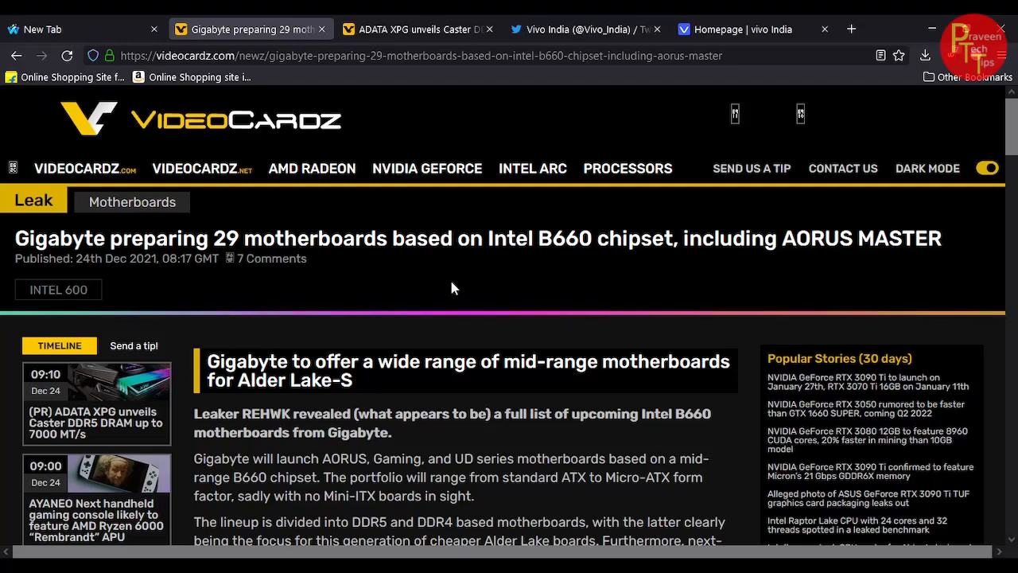
{"action": "scroll", "scroll_direction": "down", "scroll_amount": 3}
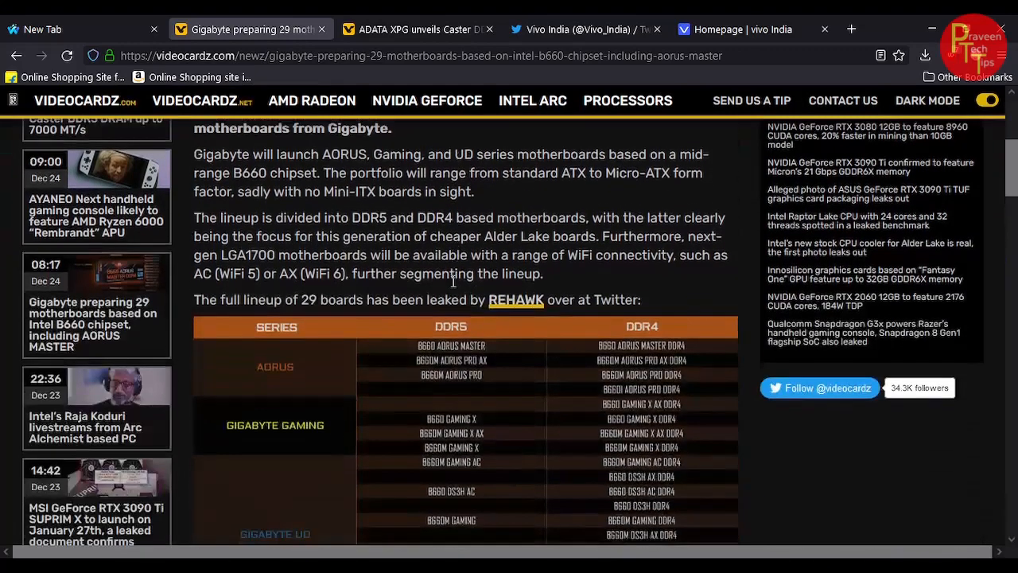
{"action": "scroll", "scroll_direction": "down", "scroll_amount": 3}
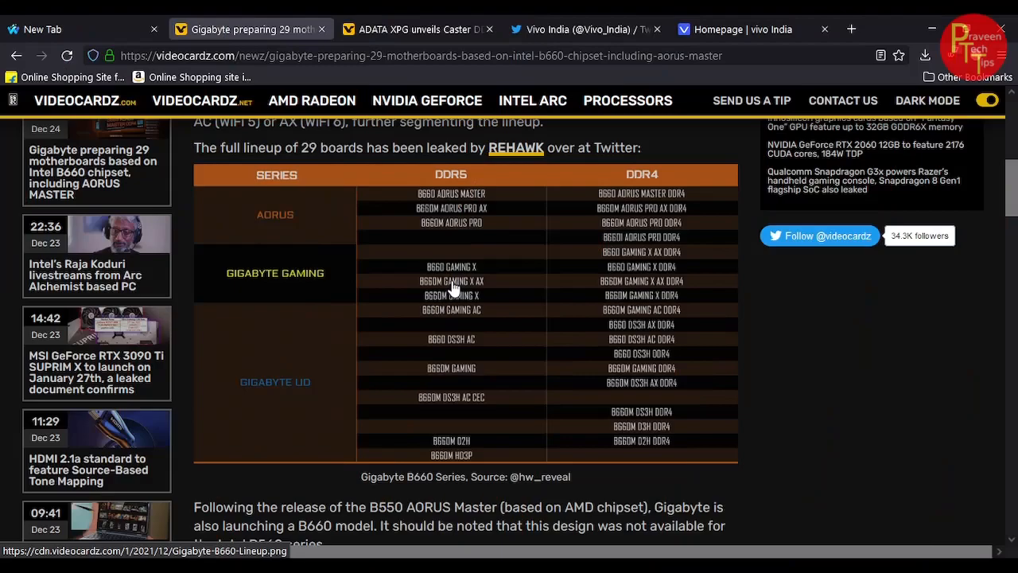
{"action": "scroll", "scroll_direction": "down", "scroll_amount": 3}
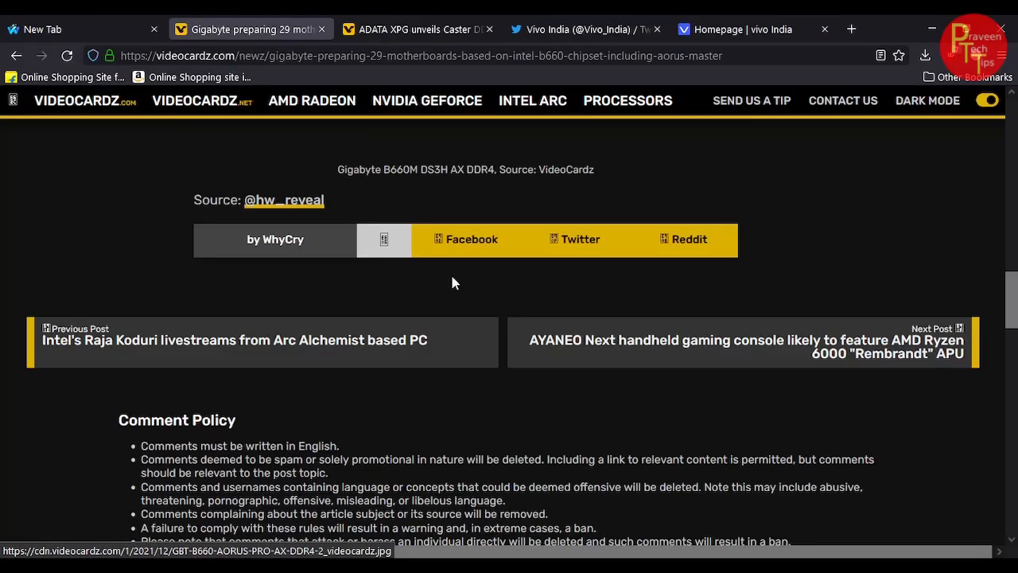
{"action": "scroll", "scroll_direction": "up", "scroll_amount": 3}
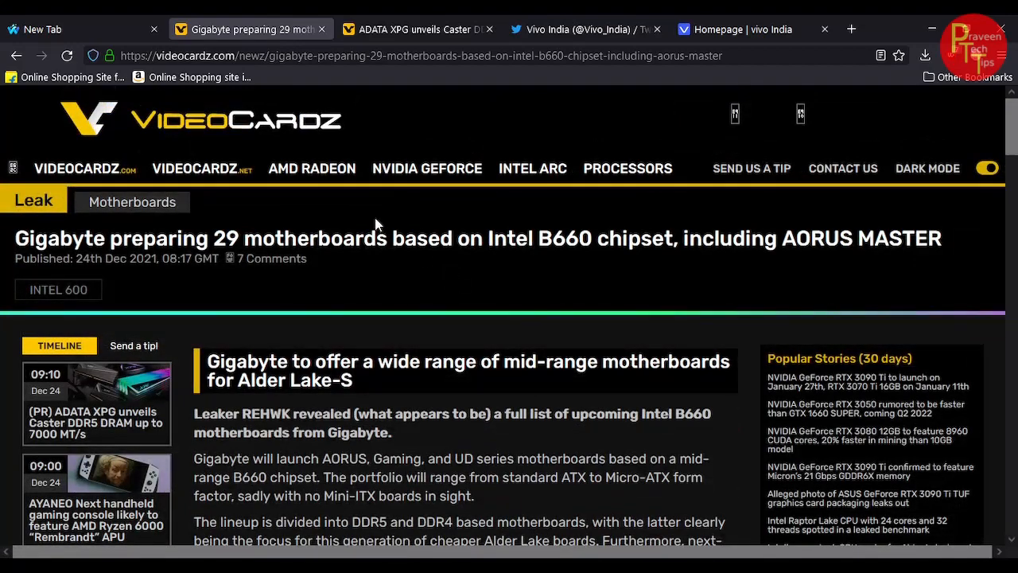
Read the ADATA XPG Caster DDR5 up to 7000 MT/s press release, scrolling down and back up
{"action": "left_click", "coordinate": [414, 29]}
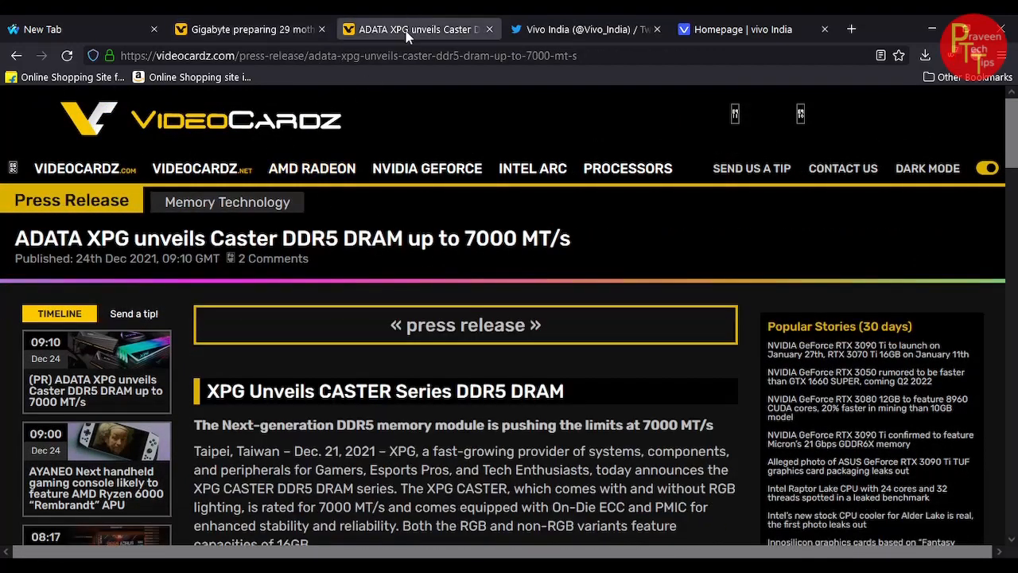
{"action": "mouse_move", "coordinate": [688, 258]}
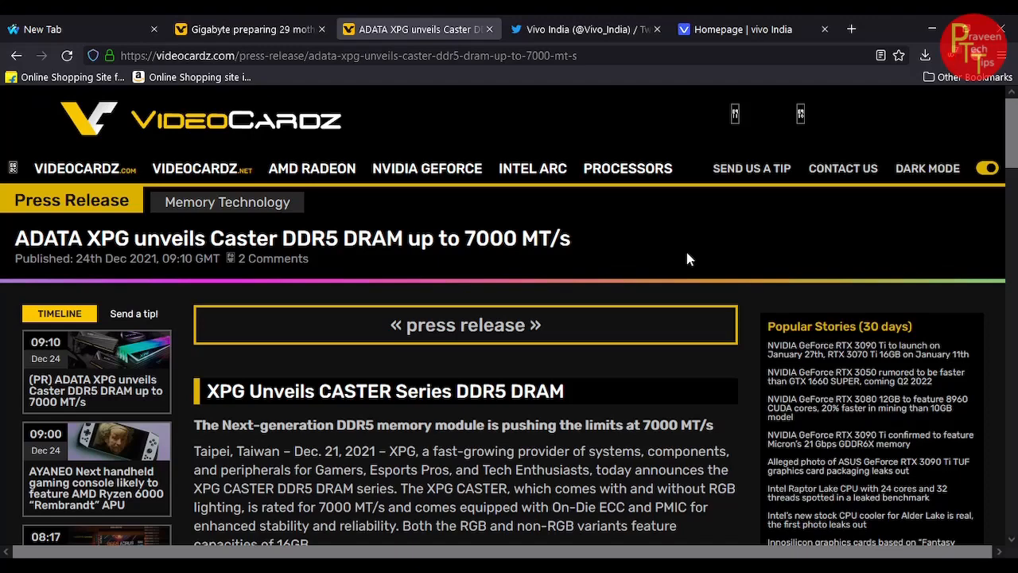
{"action": "scroll", "scroll_direction": "down", "scroll_amount": 3}
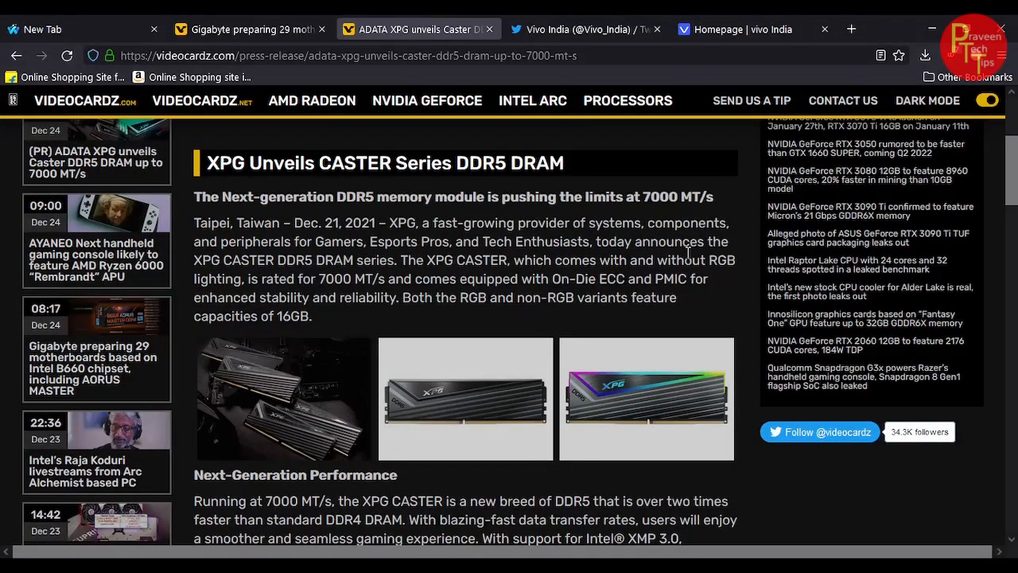
{"action": "mouse_move", "coordinate": [583, 248]}
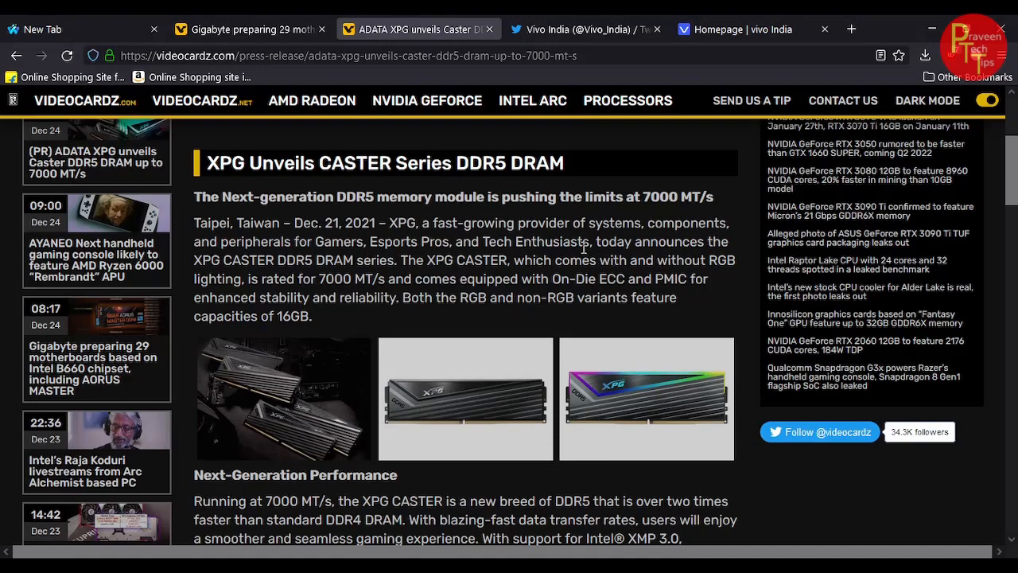
{"action": "scroll", "scroll_direction": "down", "scroll_amount": 3}
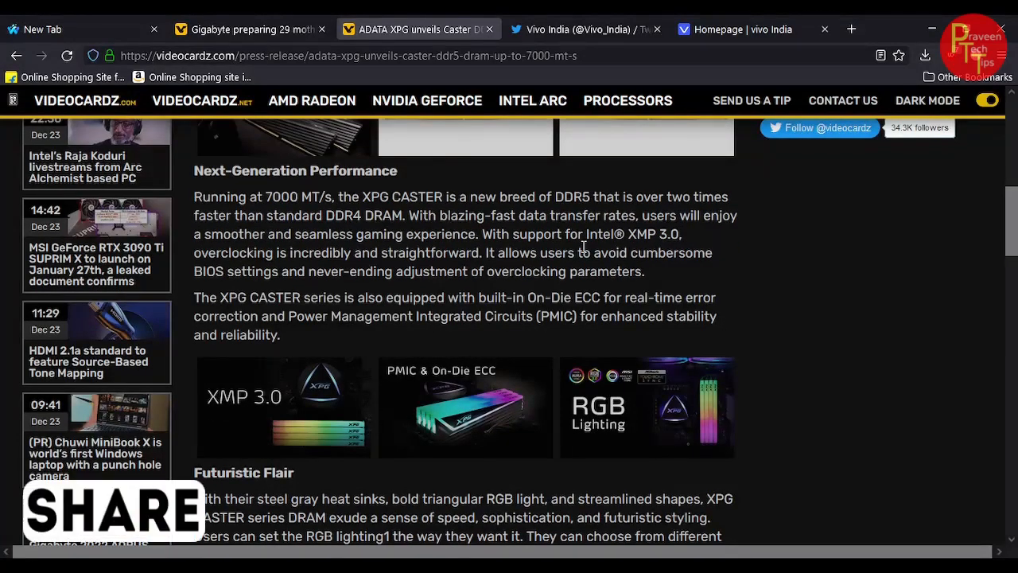
{"action": "scroll", "scroll_direction": "down", "scroll_amount": 3}
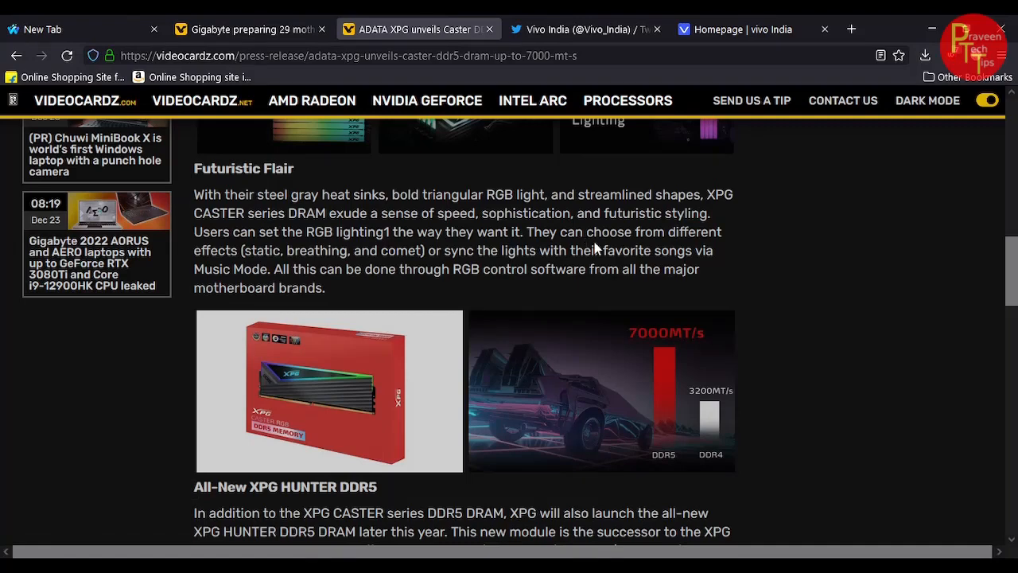
{"action": "mouse_move", "coordinate": [794, 328]}
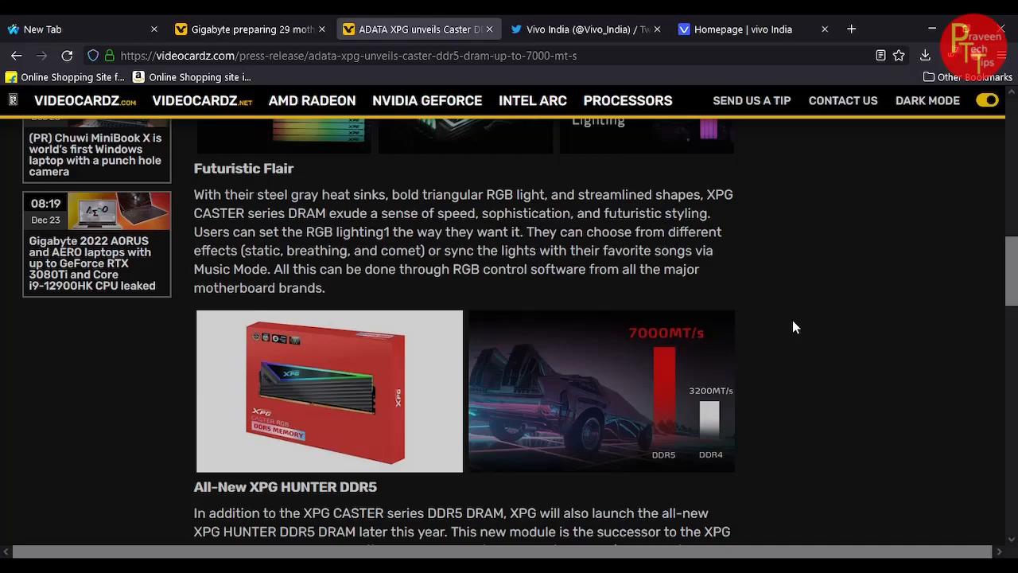
{"action": "scroll", "scroll_direction": "up", "scroll_amount": 3}
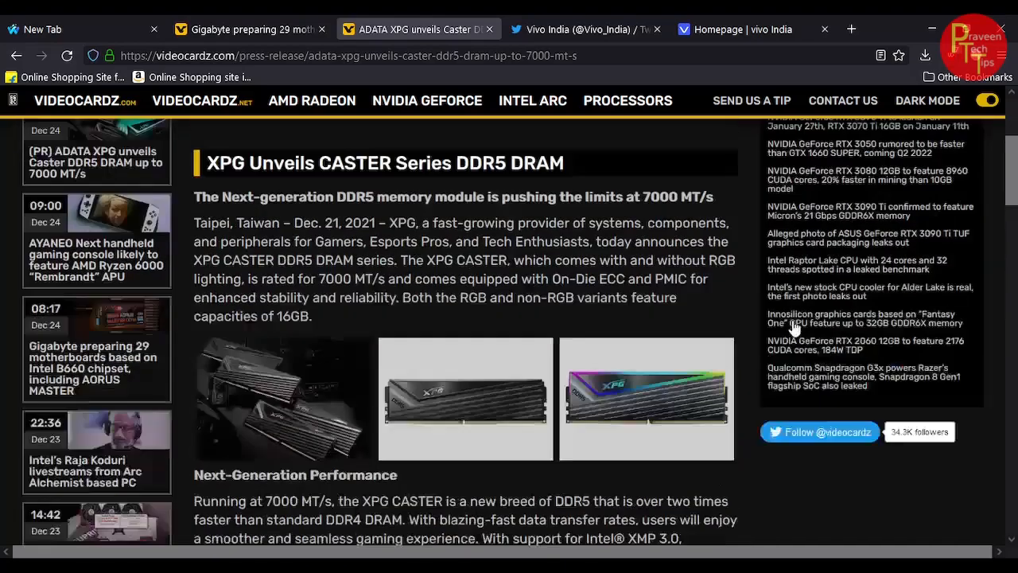
{"action": "scroll", "scroll_direction": "up", "scroll_amount": 3}
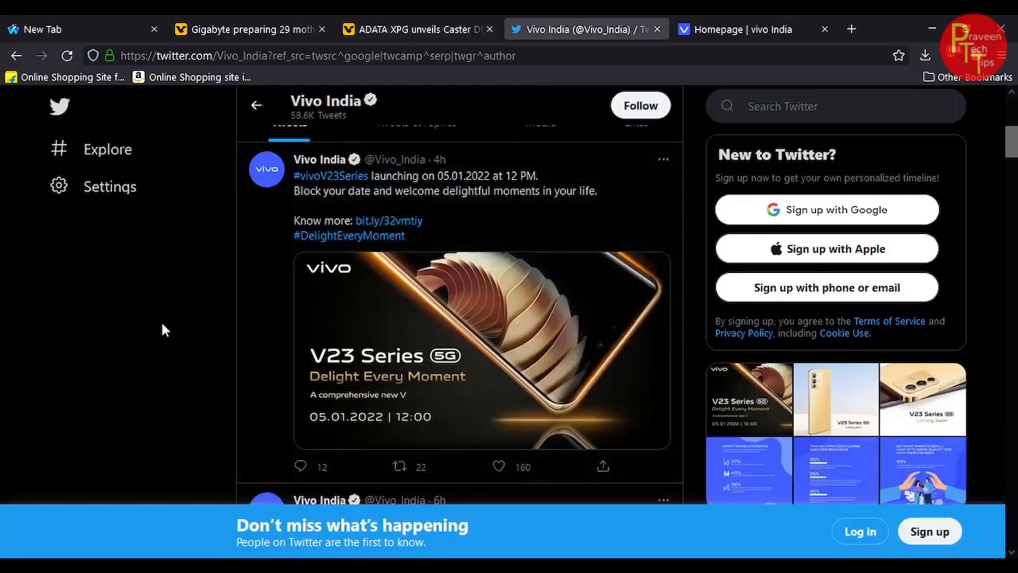
{"action": "mouse_move", "coordinate": [153, 328]}
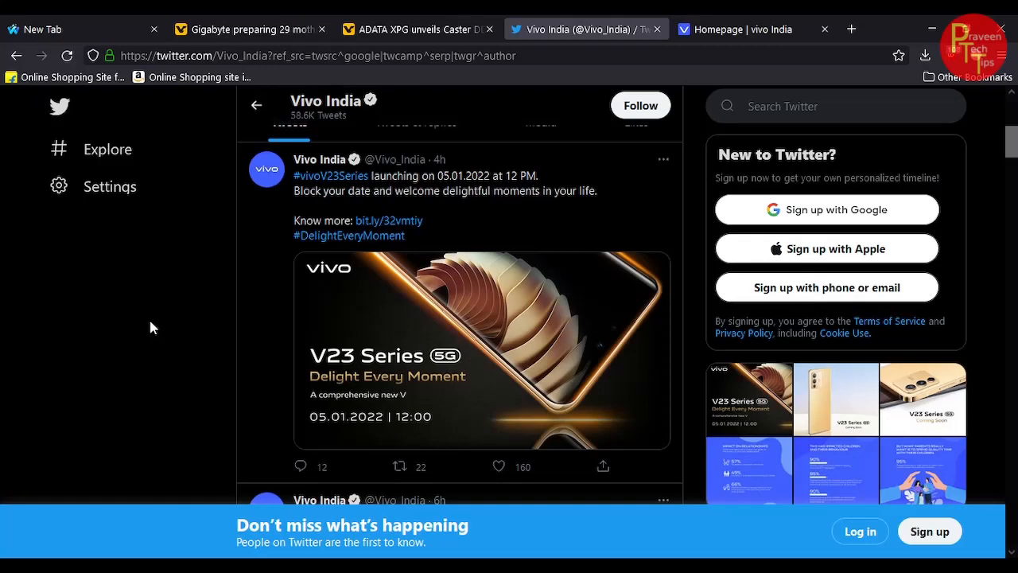
{"action": "mouse_move", "coordinate": [229, 328]}
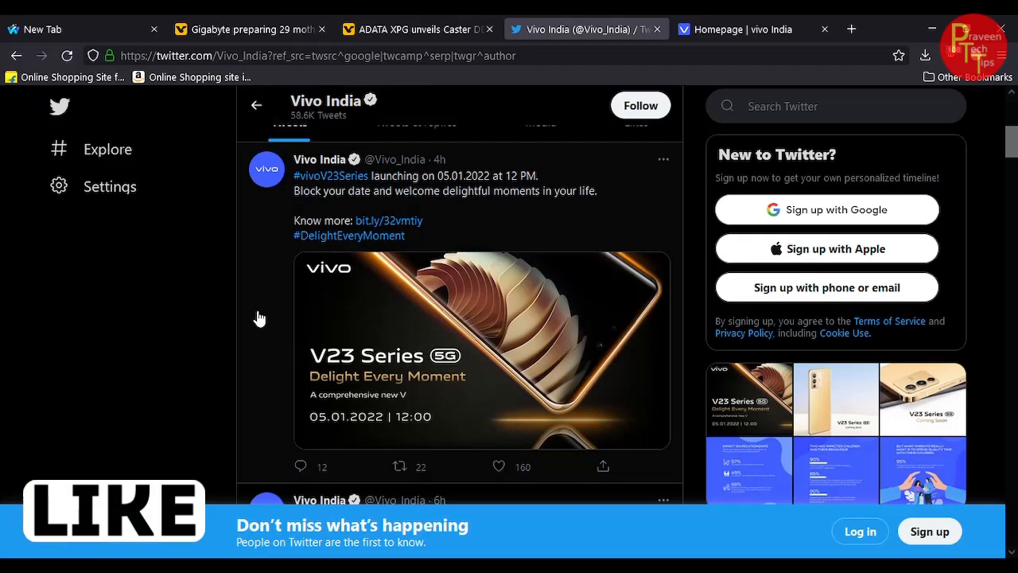
{"action": "mouse_move", "coordinate": [197, 345]}
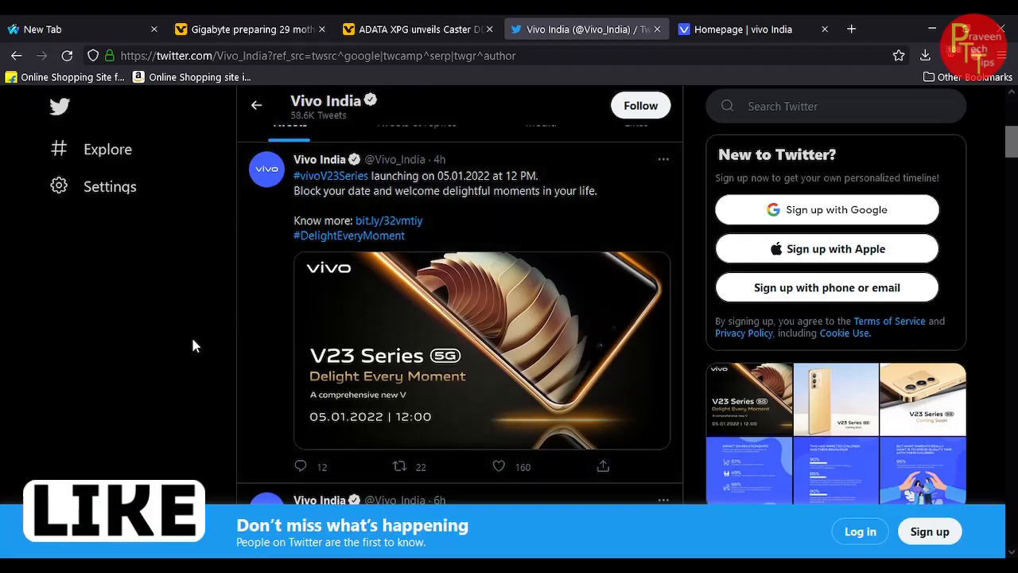
Scroll the Vivo India Twitter profile sidebar down to the suggested accounts
{"action": "scroll", "scroll_direction": "down", "scroll_amount": 3}
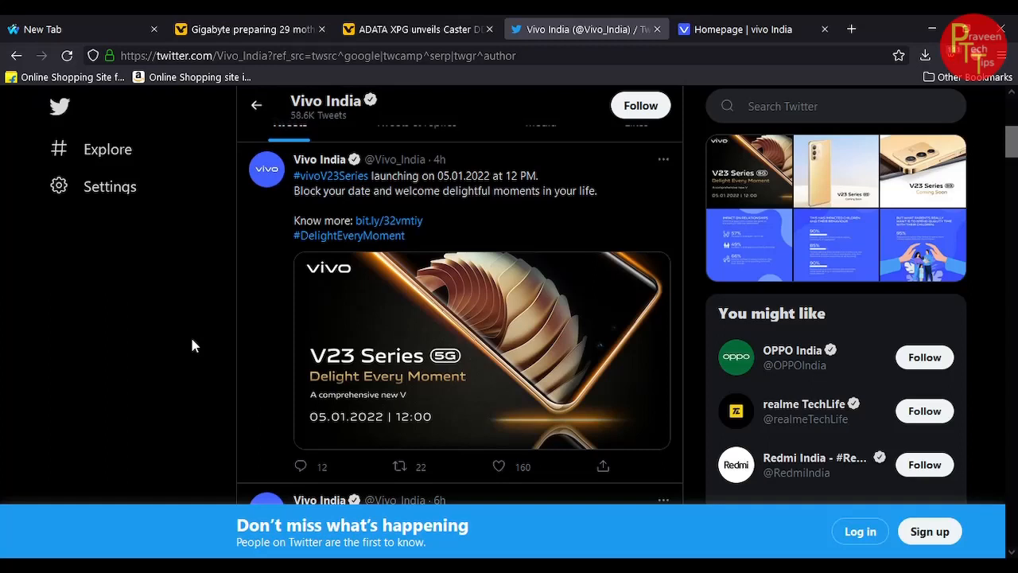
{"action": "mouse_move", "coordinate": [137, 356]}
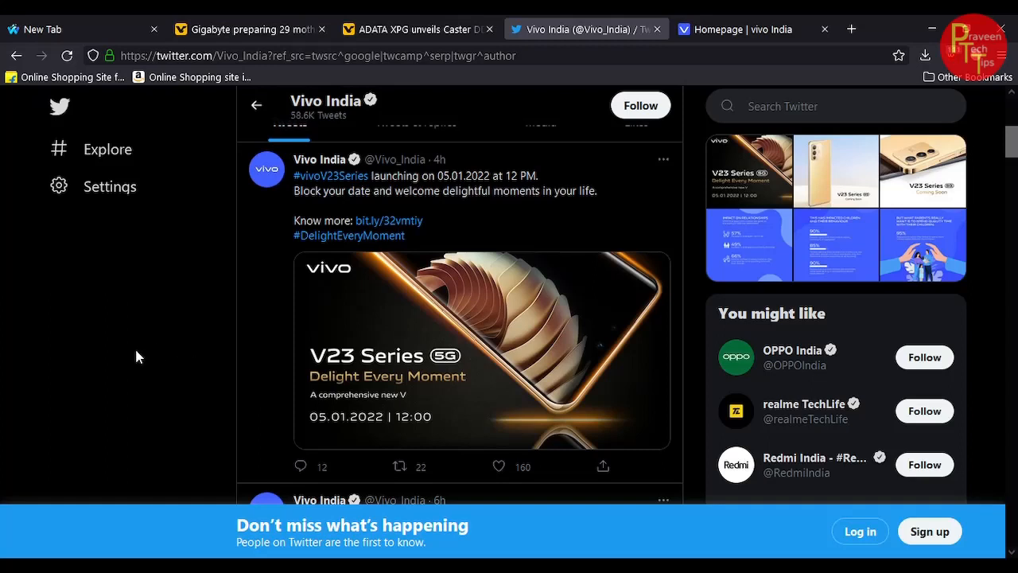
Switch to the vivo India homepage showing the V23 Series 5G as coming soon
{"action": "left_click", "coordinate": [744, 29]}
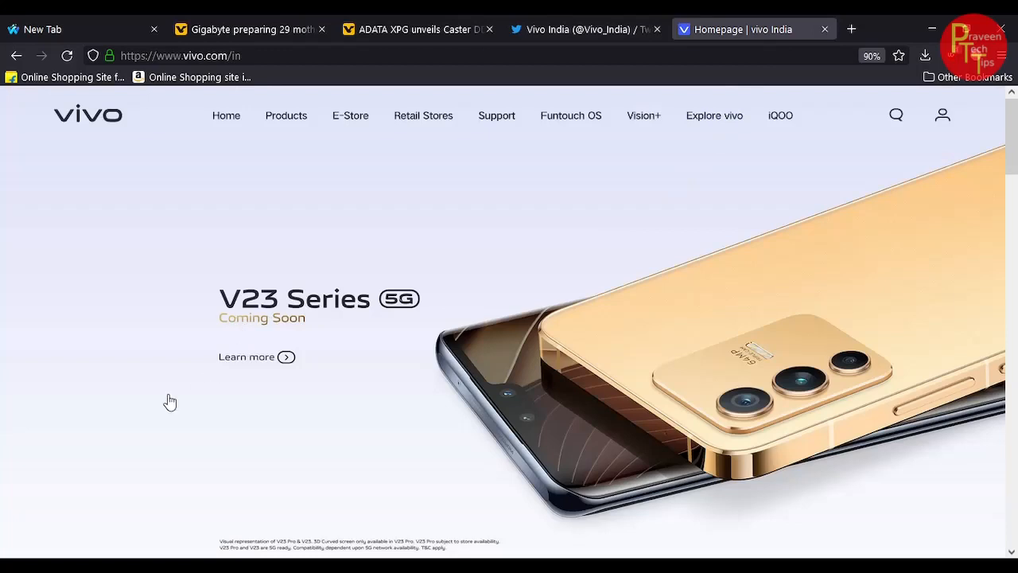
{"action": "mouse_move", "coordinate": [185, 390]}
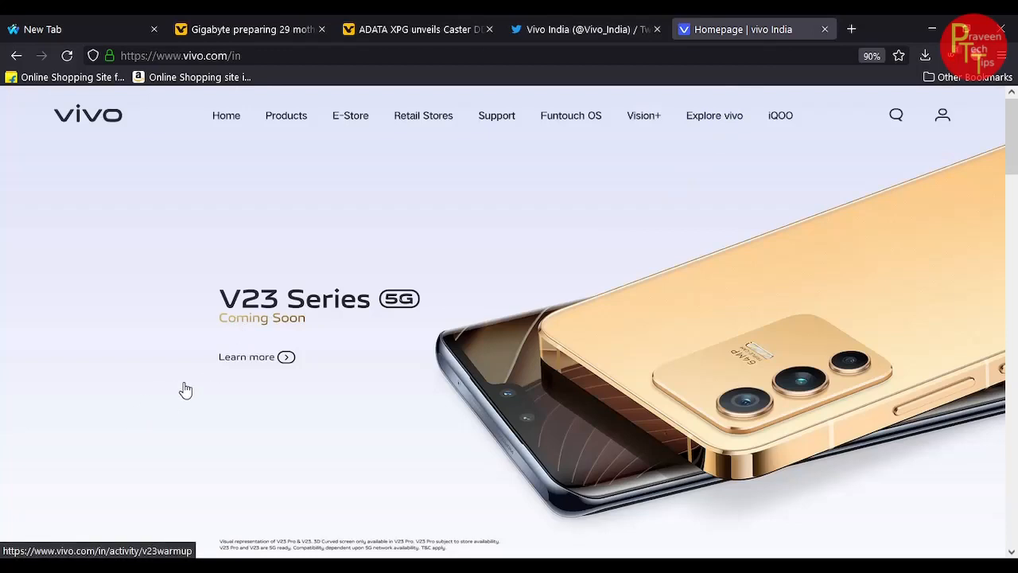
{"action": "mouse_move", "coordinate": [214, 384]}
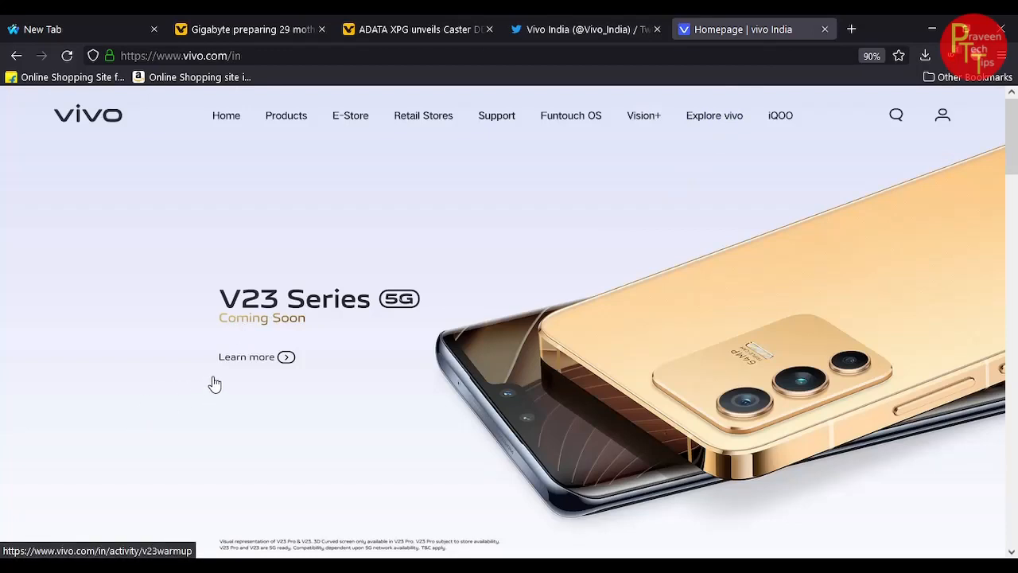
{"action": "mouse_move", "coordinate": [254, 436]}
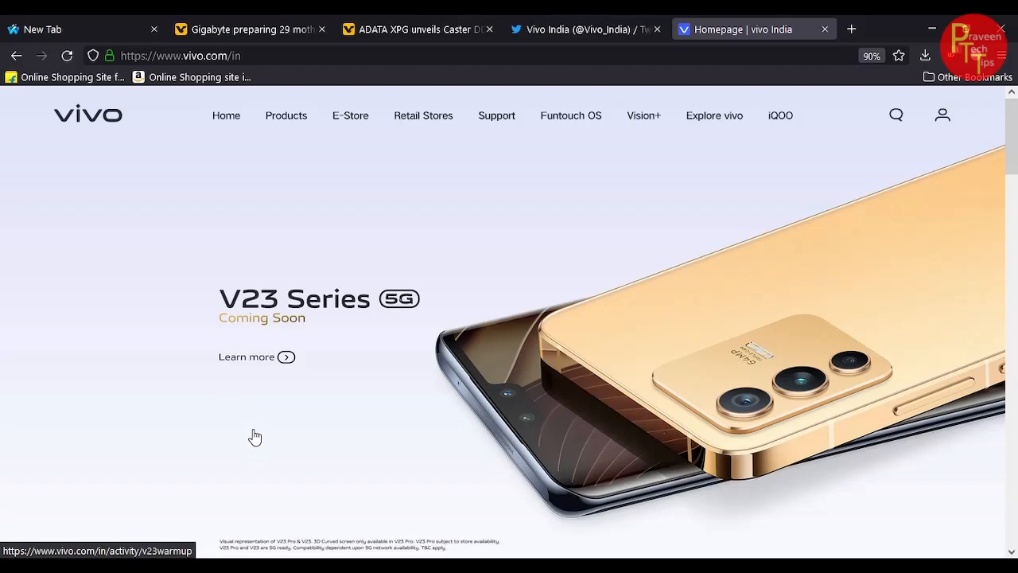
{"action": "mouse_move", "coordinate": [296, 433]}
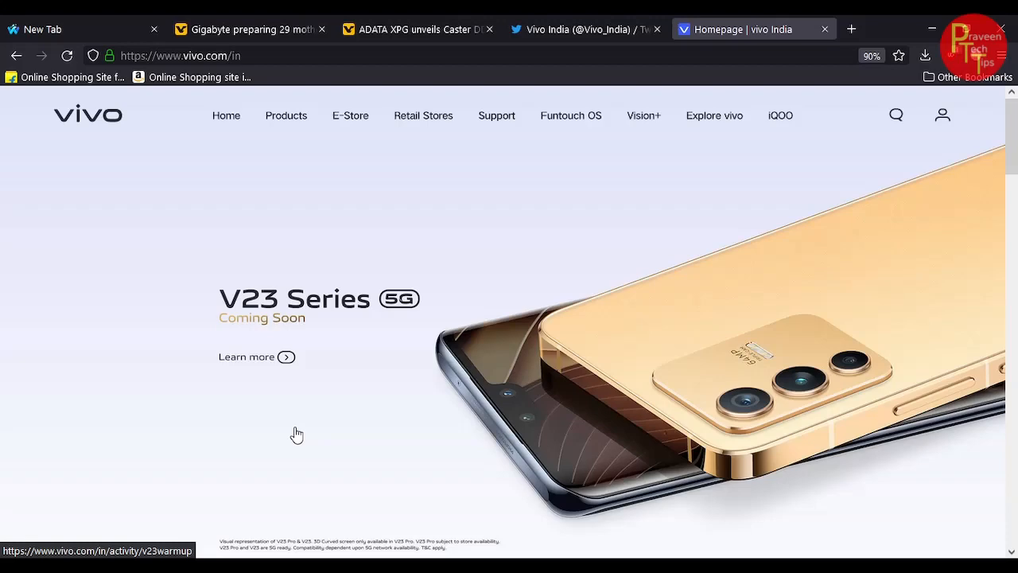
{"action": "mouse_move", "coordinate": [288, 415]}
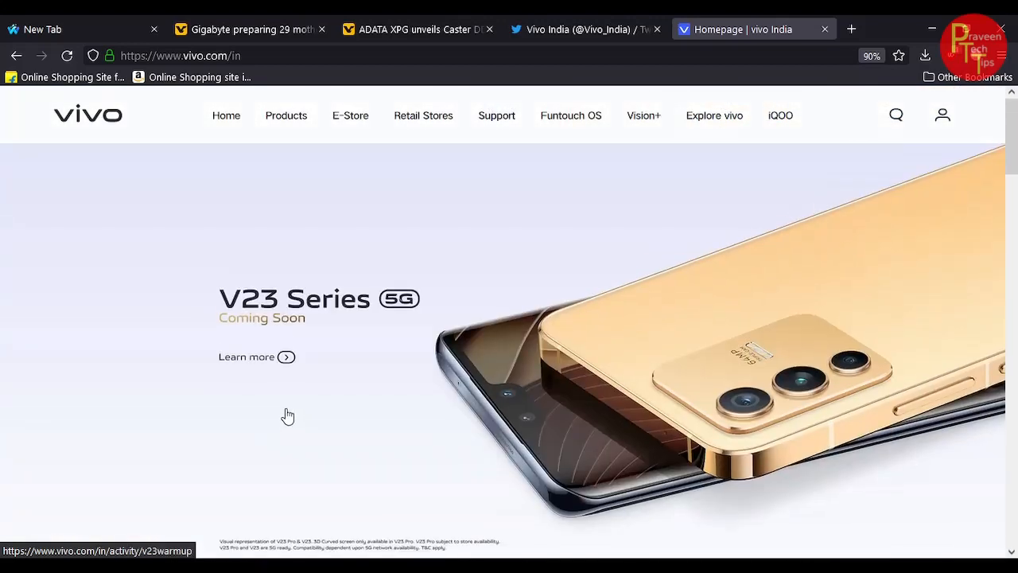
{"action": "mouse_move", "coordinate": [186, 379]}
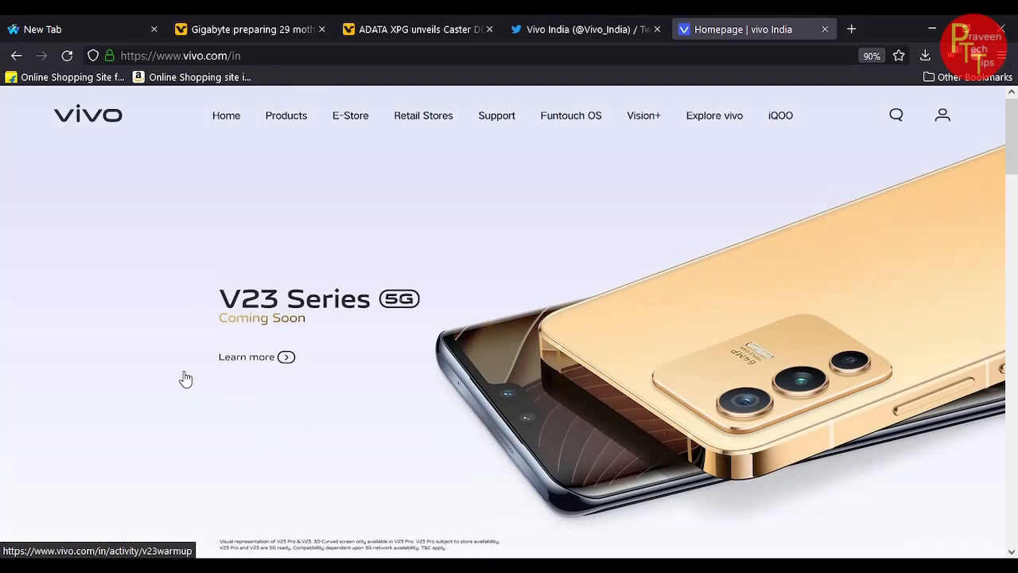